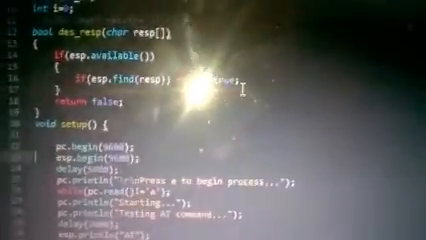
pyautogui.scroll(-3)
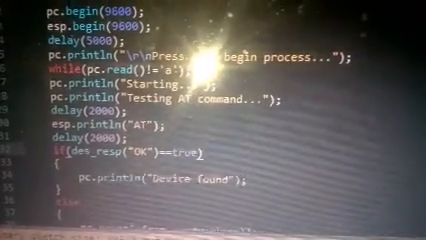
pyautogui.scroll(-3)
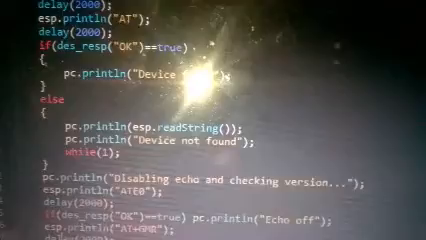
pyautogui.scroll(-3)
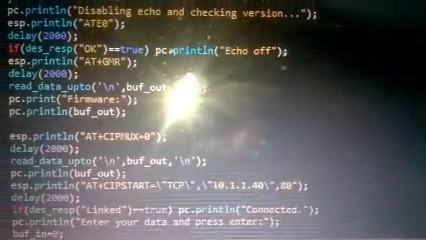
pyautogui.scroll(-3)
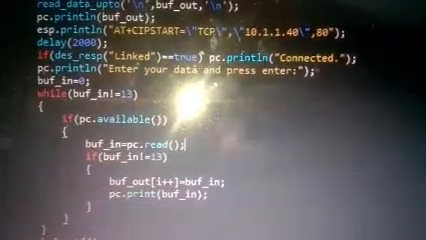
pyautogui.scroll(-3)
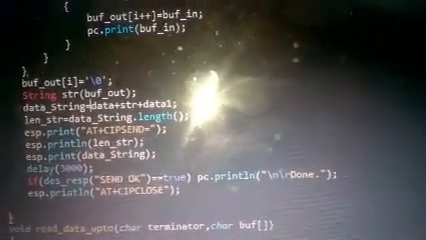
pyautogui.scroll(-3)
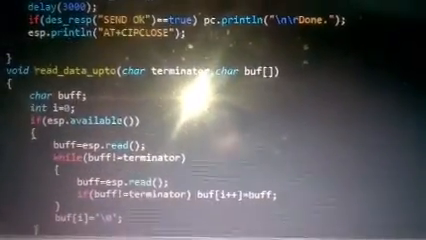